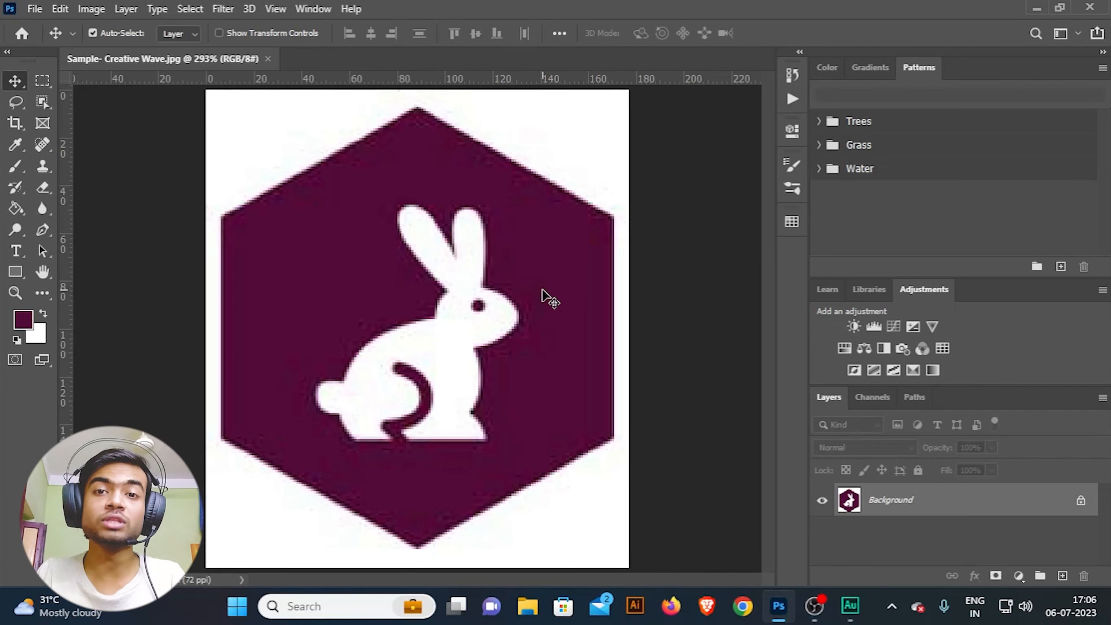
mouse_move(410, 335)
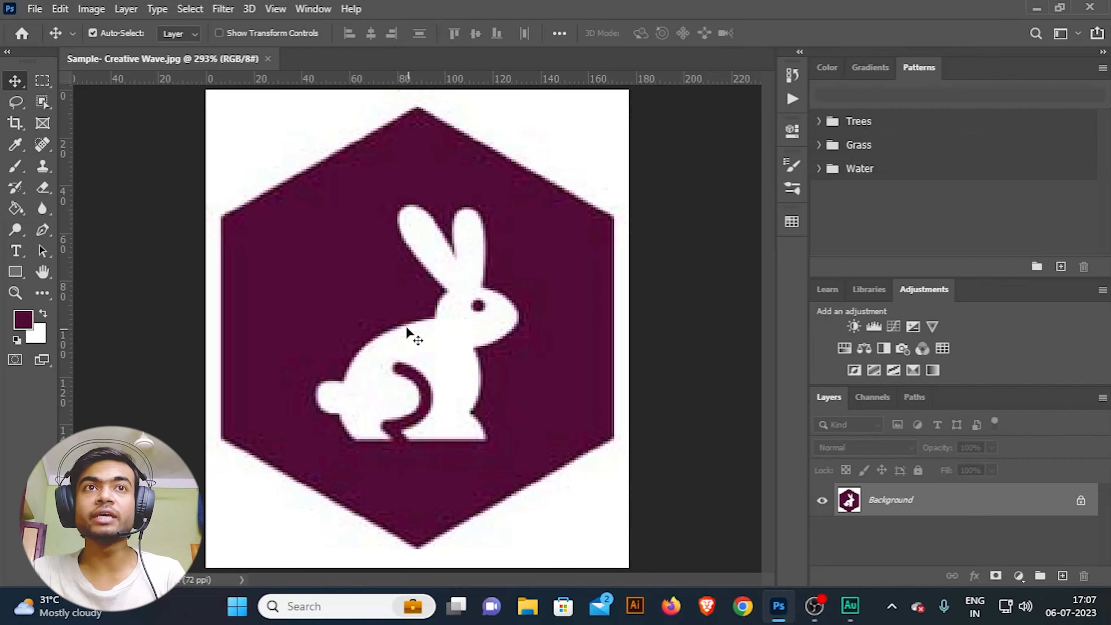
mouse_move(389, 346)
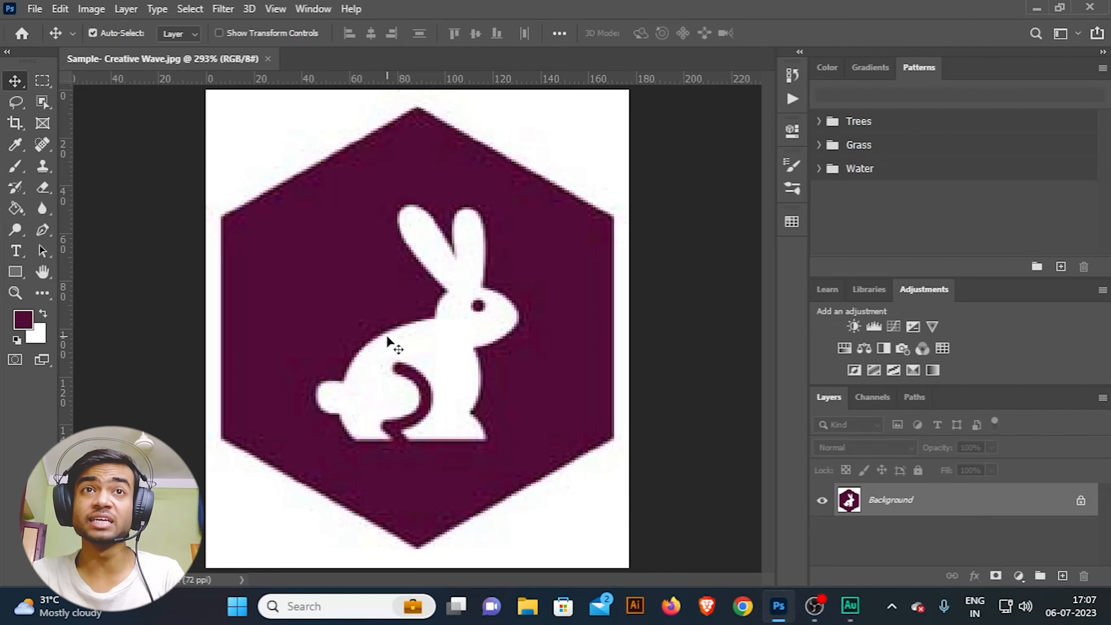
Zoom in on the logo to reveal the blocky pixelated edges of the hexagon and rabbit
left_click(1061, 576)
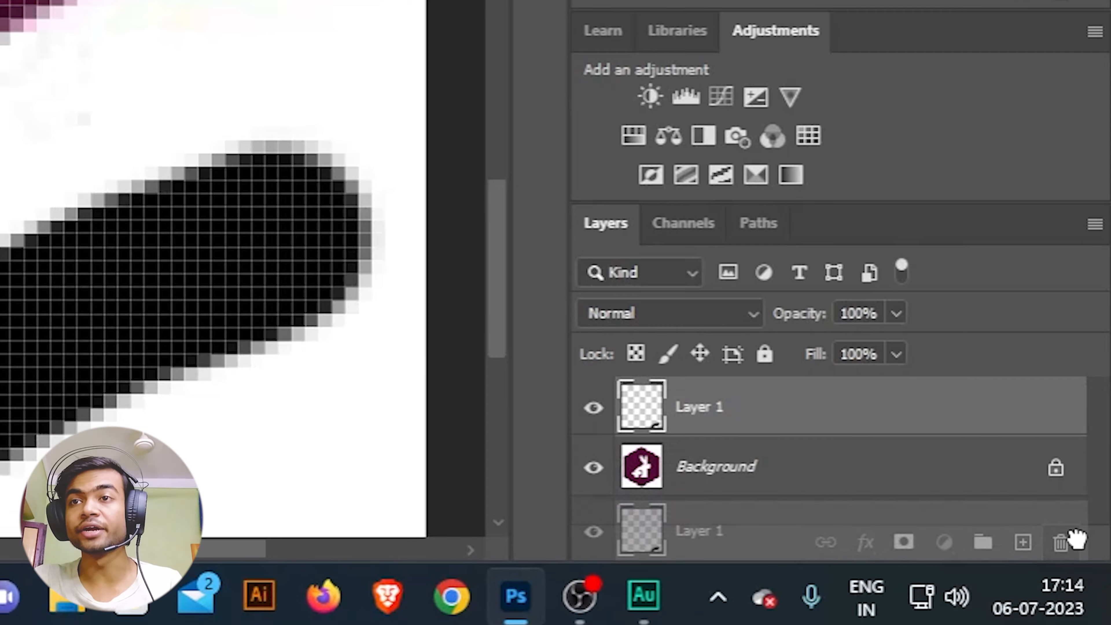
Delete the empty Layer 1 and bring up Image Size with width and height linked
left_click(1061, 543)
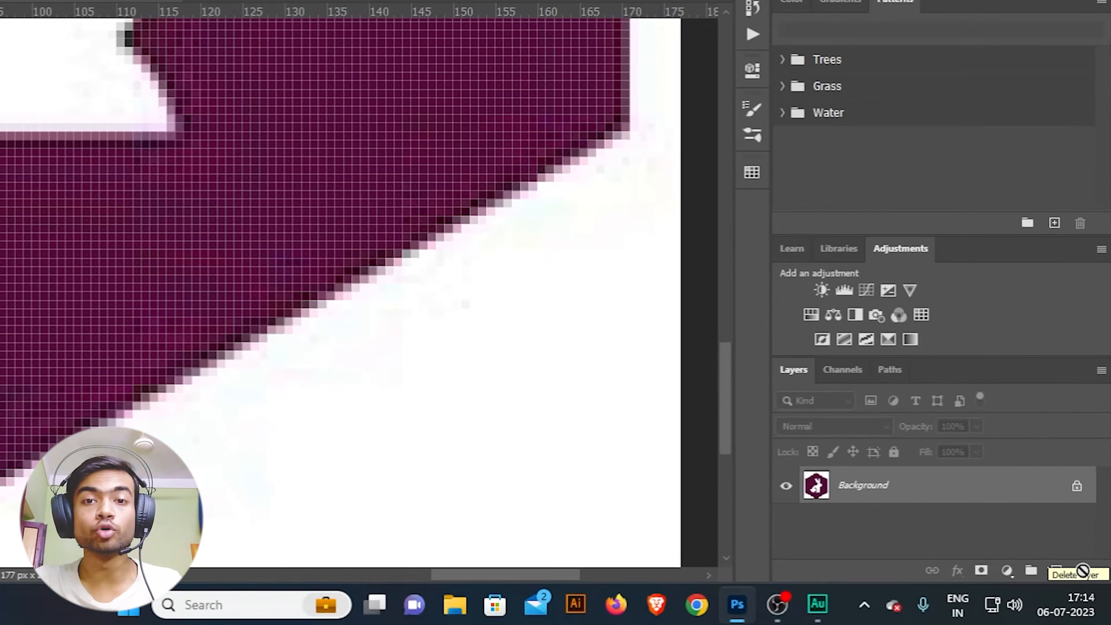
left_click(136, 11)
type("20")
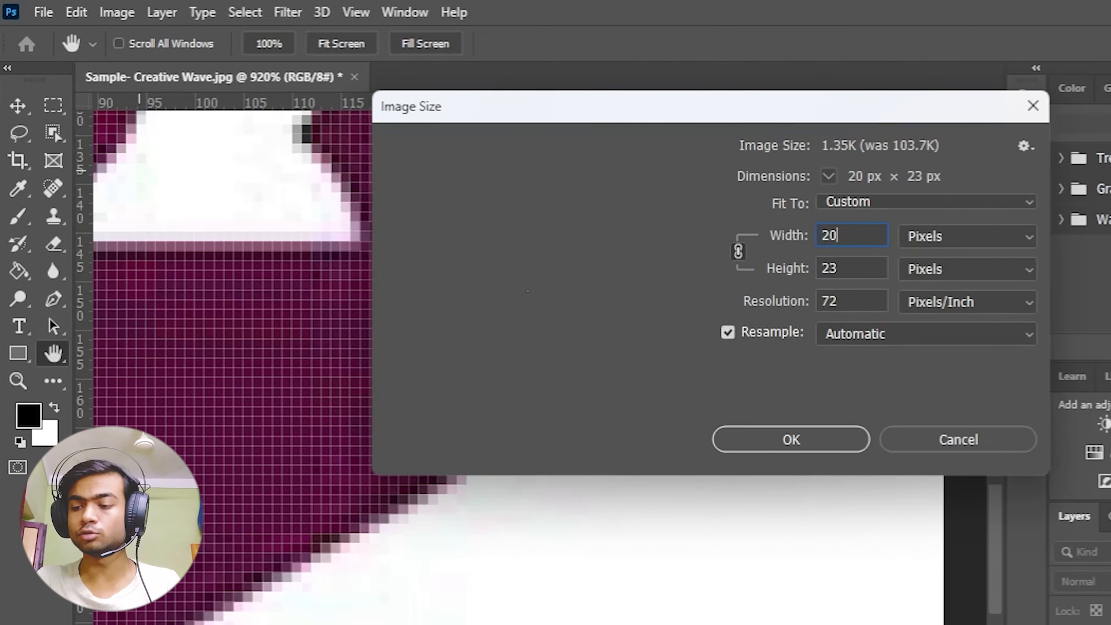
left_click(924, 201)
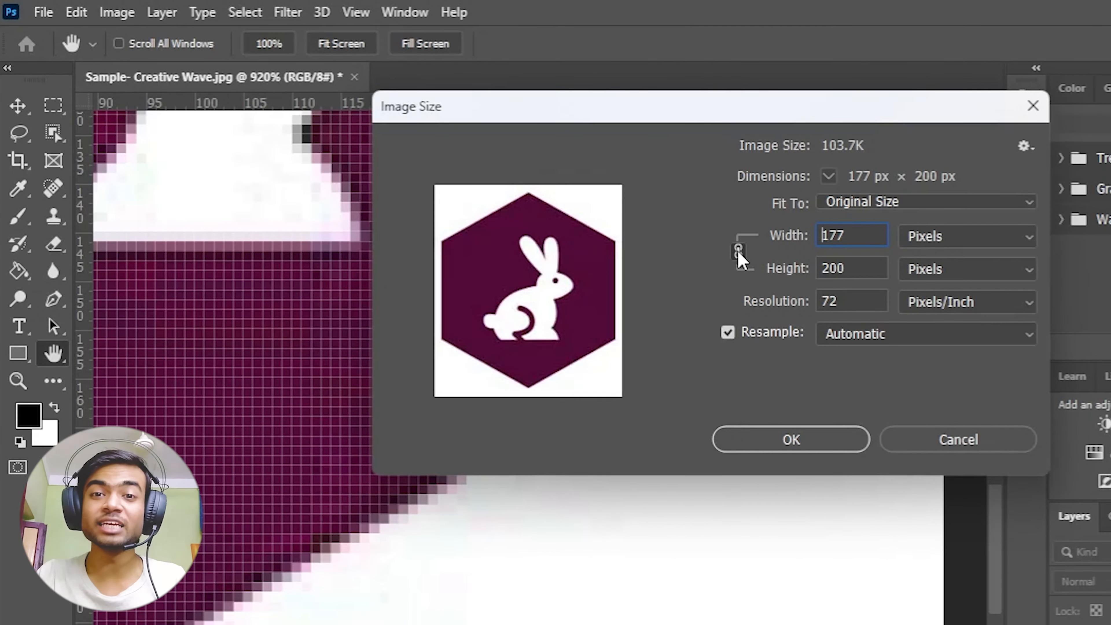
mouse_move(736, 255)
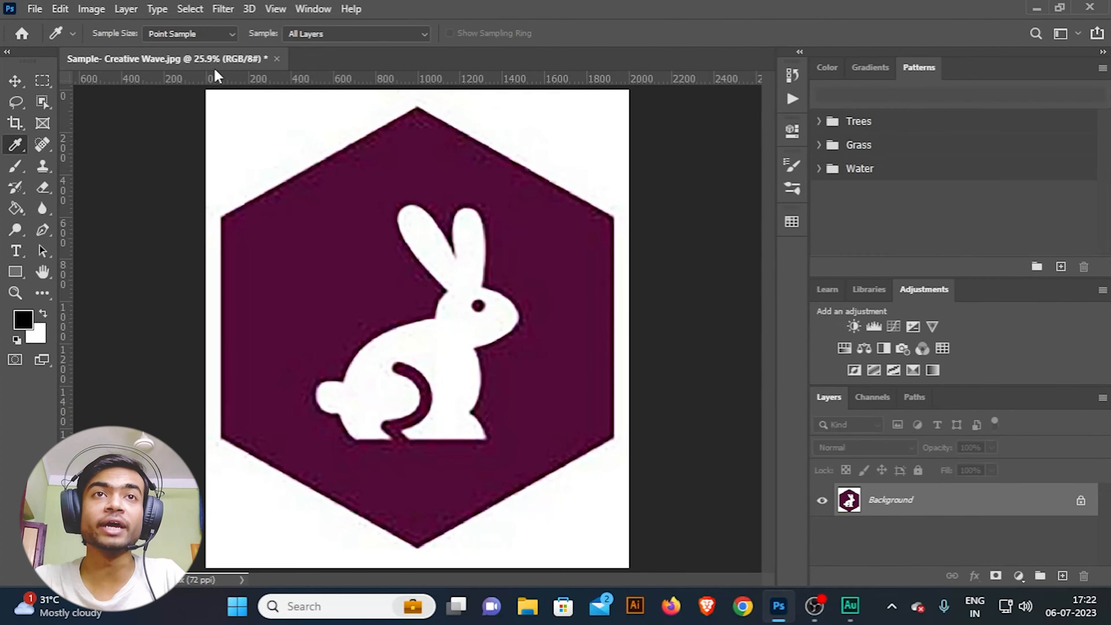
left_click(189, 33)
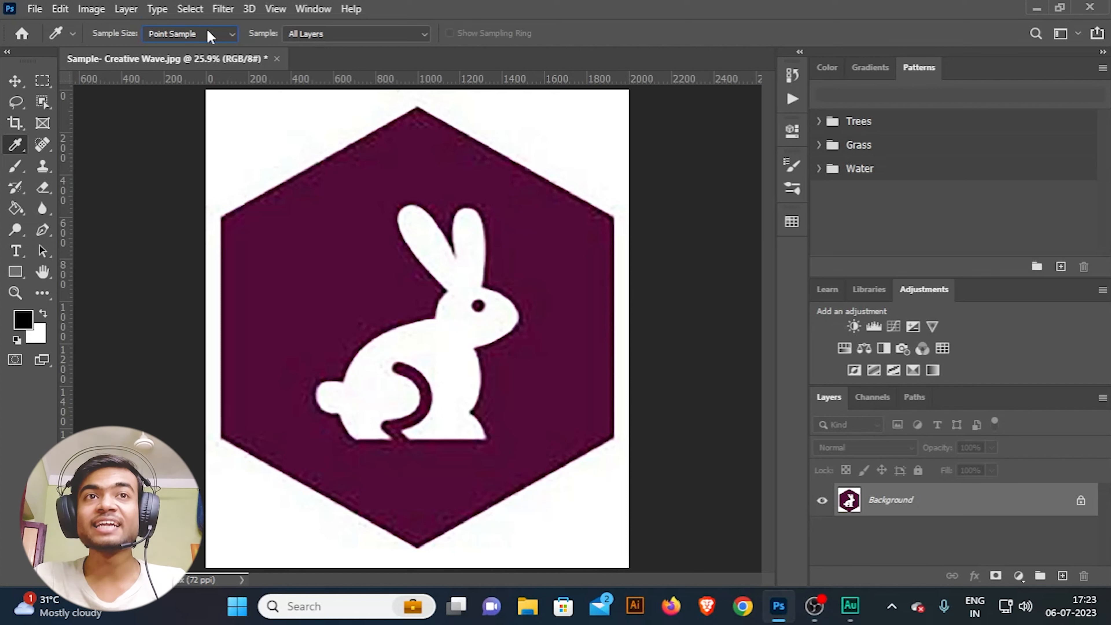
mouse_move(305, 119)
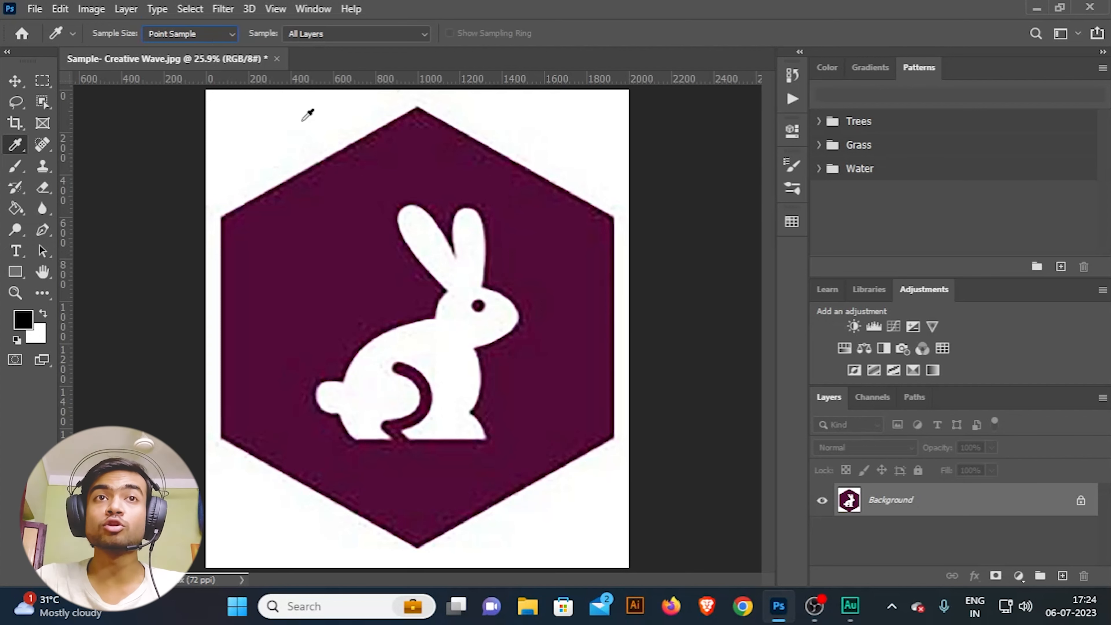
left_click(319, 267)
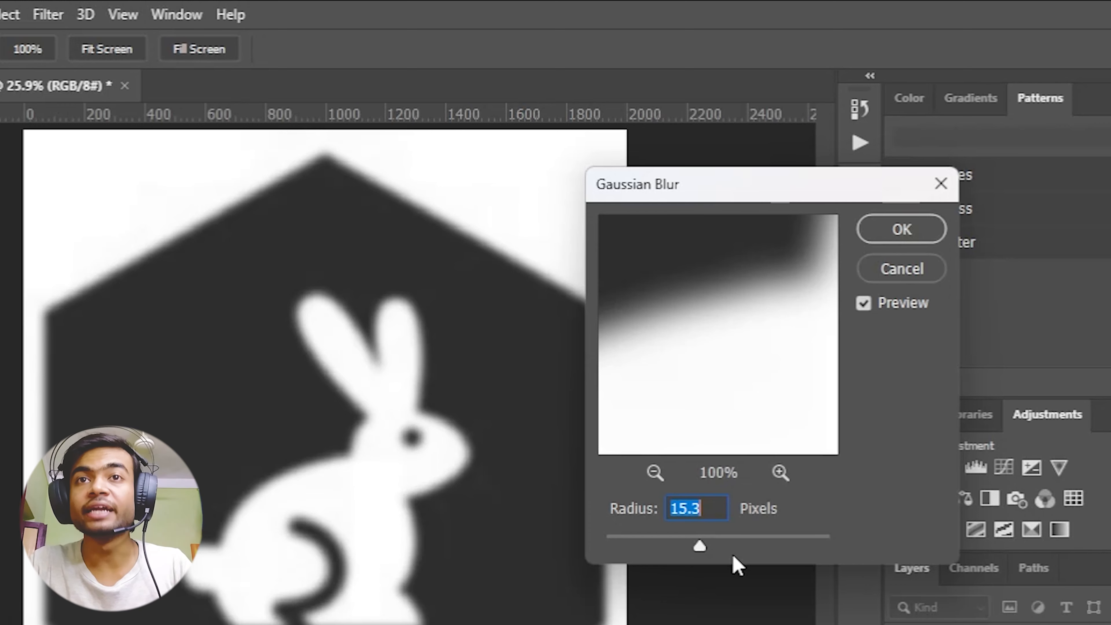
Apply a Gaussian Blur of about 14 px radius to the grey logo
left_click_drag(699, 545, 605, 545)
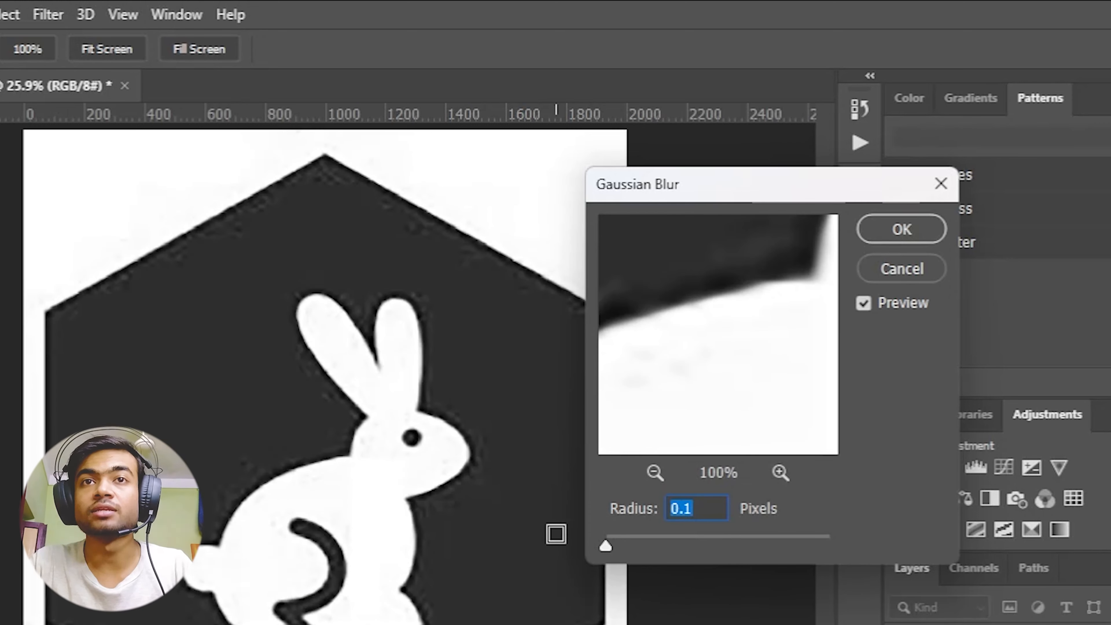
left_click_drag(604, 546, 705, 546)
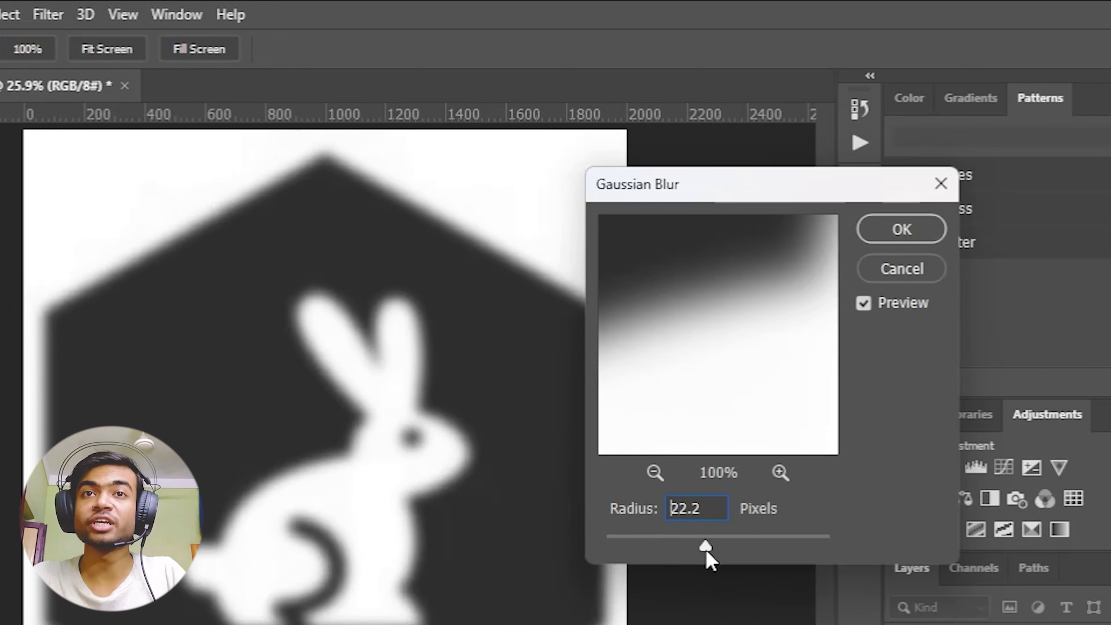
left_click_drag(705, 547, 694, 547)
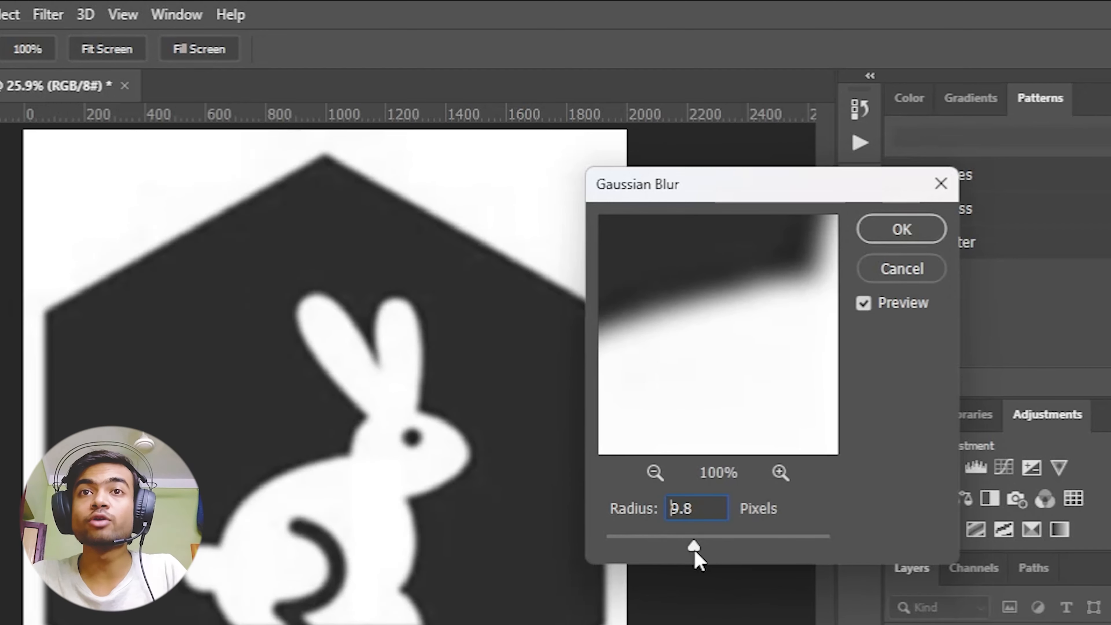
left_click_drag(693, 546, 700, 545)
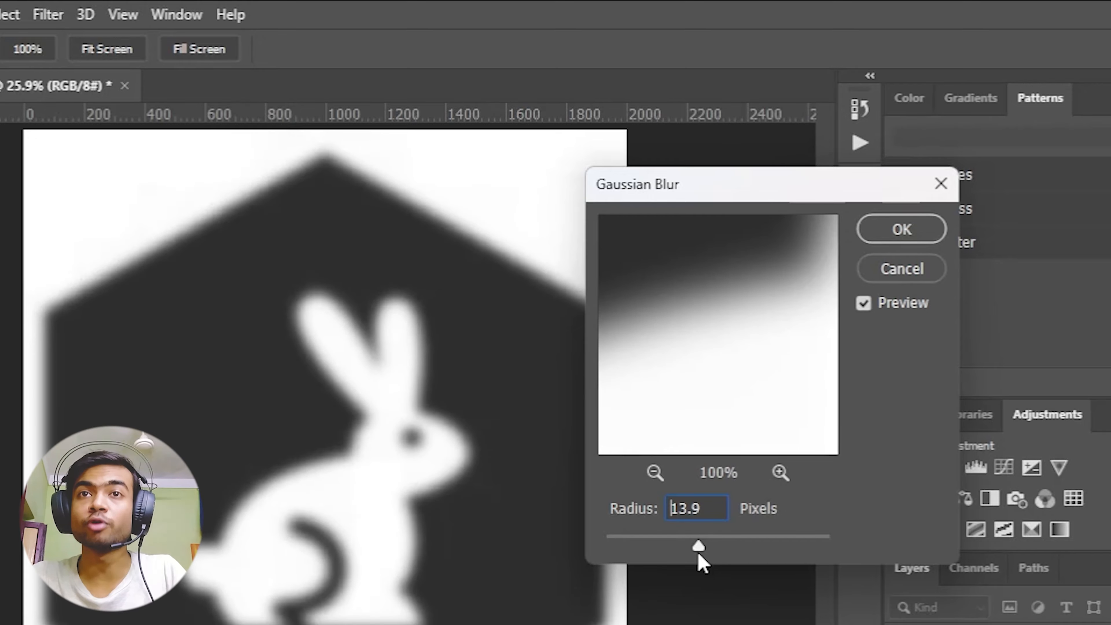
left_click(900, 229)
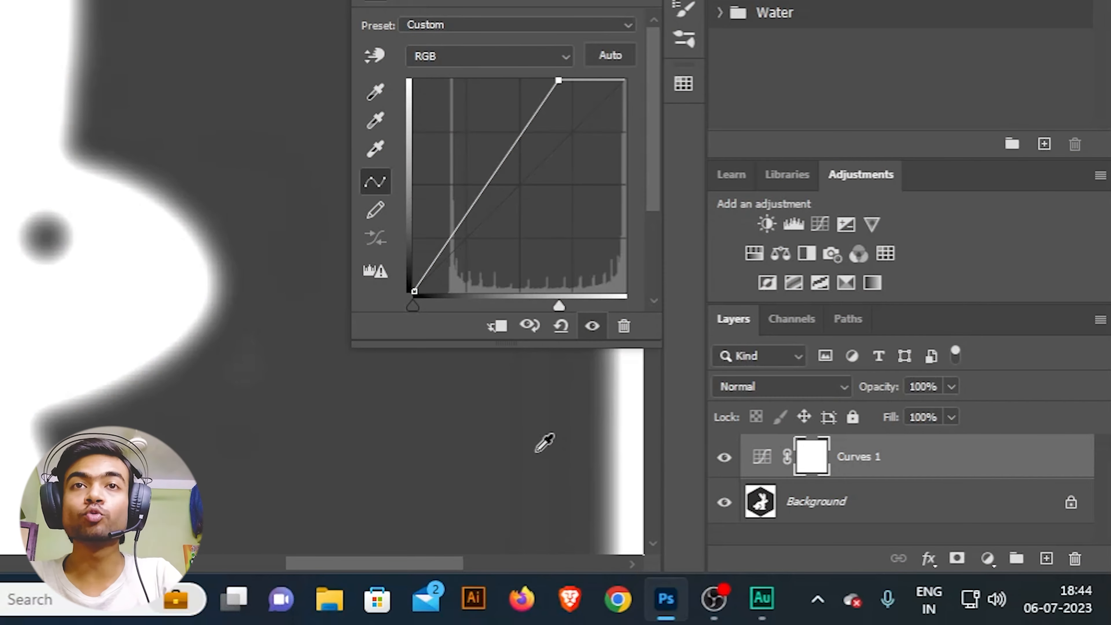
Drag the curve's point inward to steepen it until the blurred edges turn crisp black and white
left_click_drag(413, 305, 480, 305)
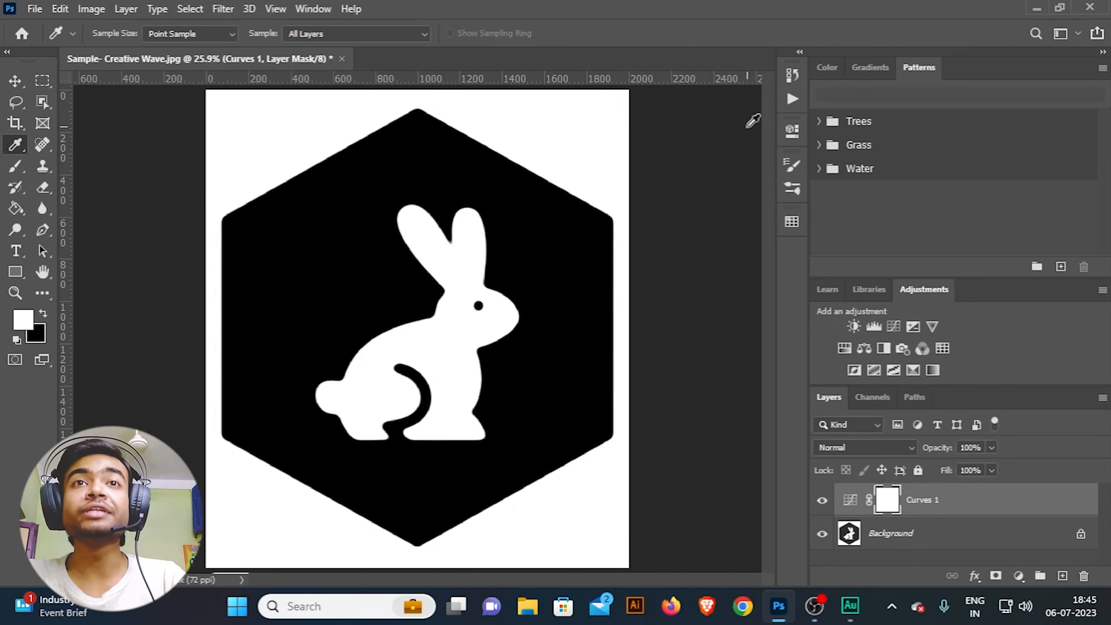
Flatten the image so the Curves adjustment merges into a single Background layer
left_click(890, 533)
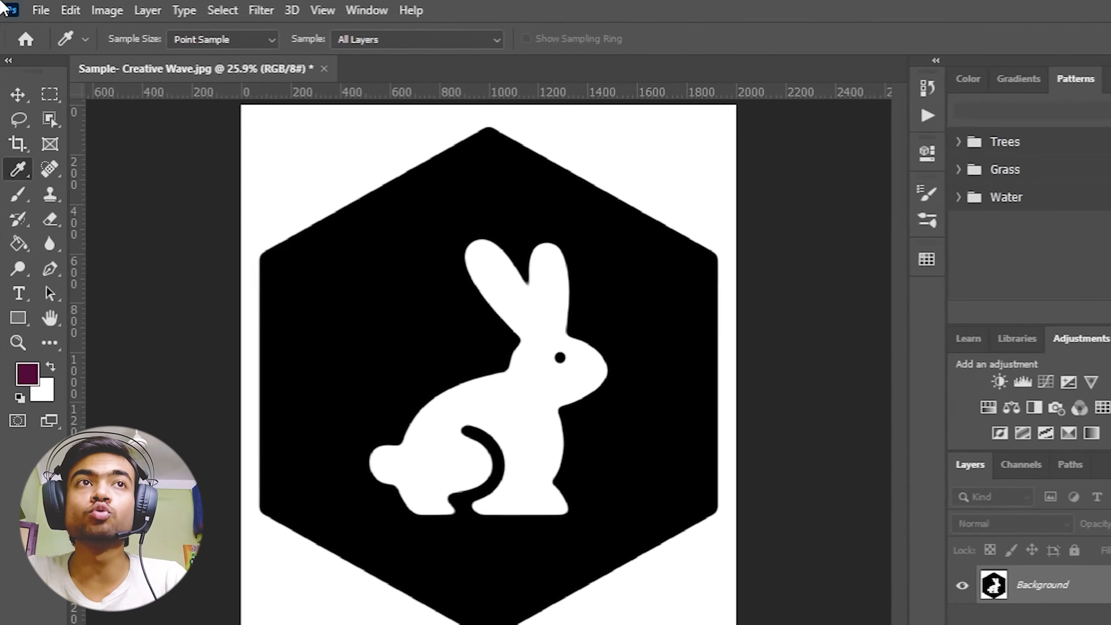
mouse_move(70, 171)
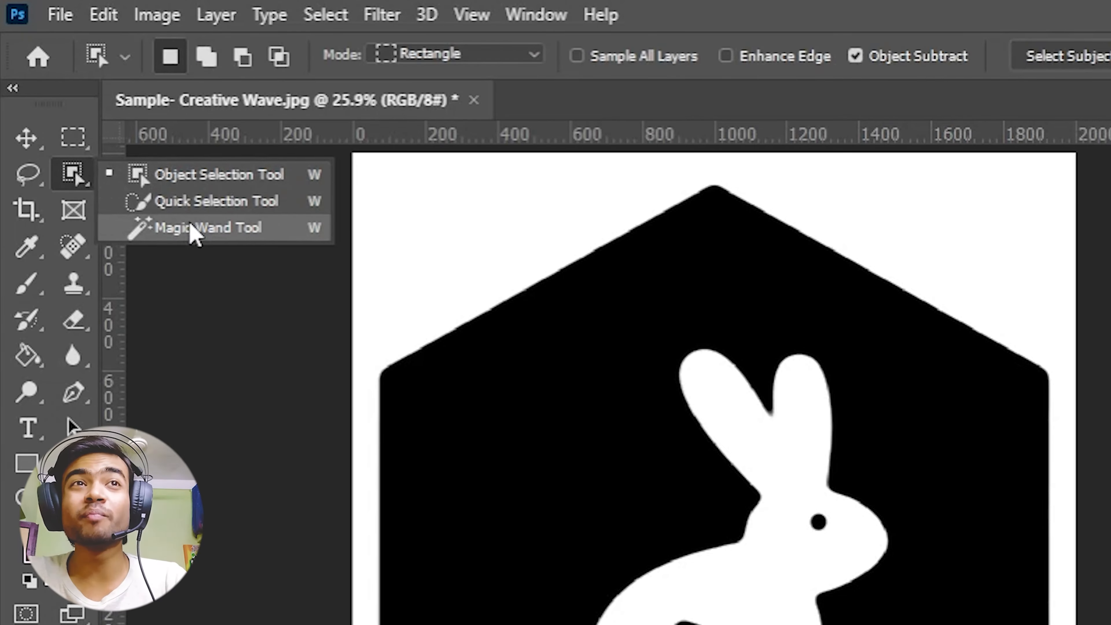
Select the black hexagon around the rabbit with the Magic Wand Tool
left_click(197, 228)
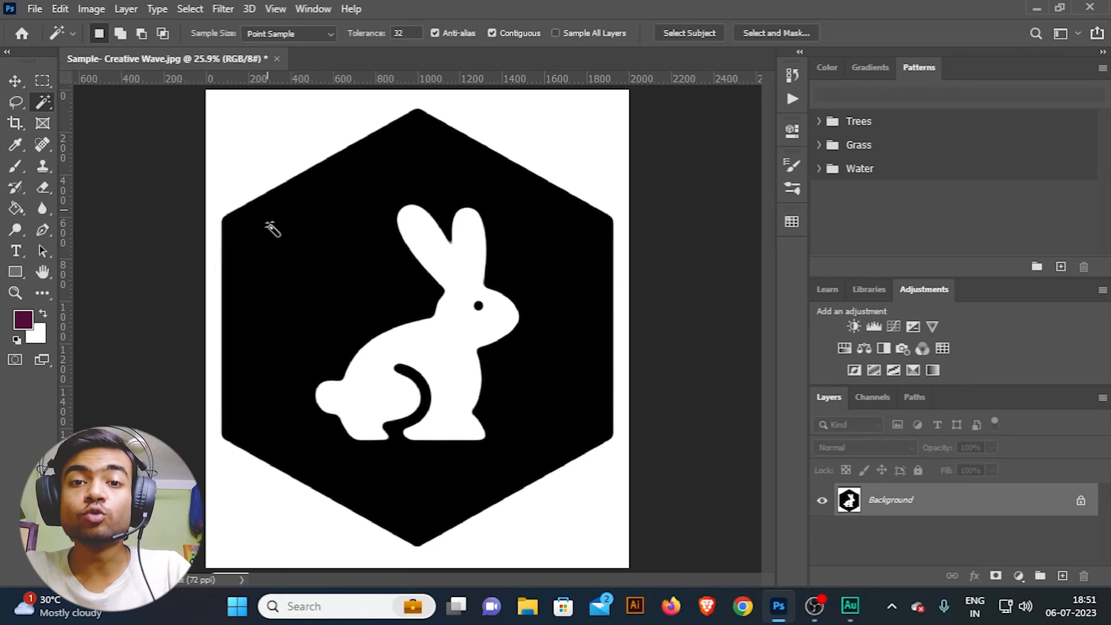
left_click(477, 307)
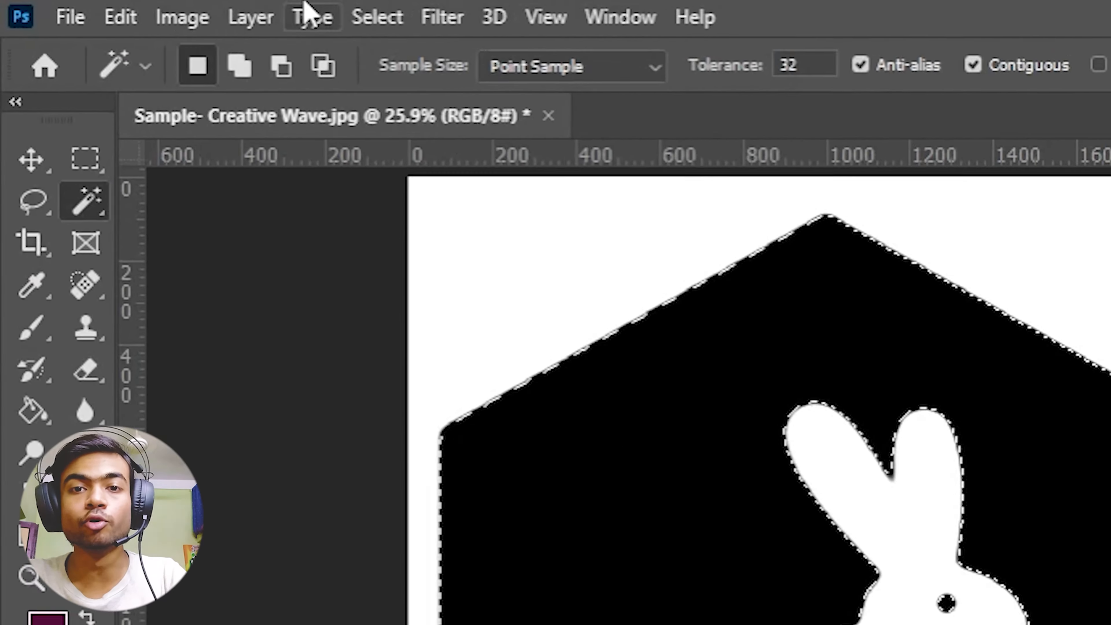
Expand the hexagon selection by 1 pixel via Select > Modify > Expand
left_click(427, 19)
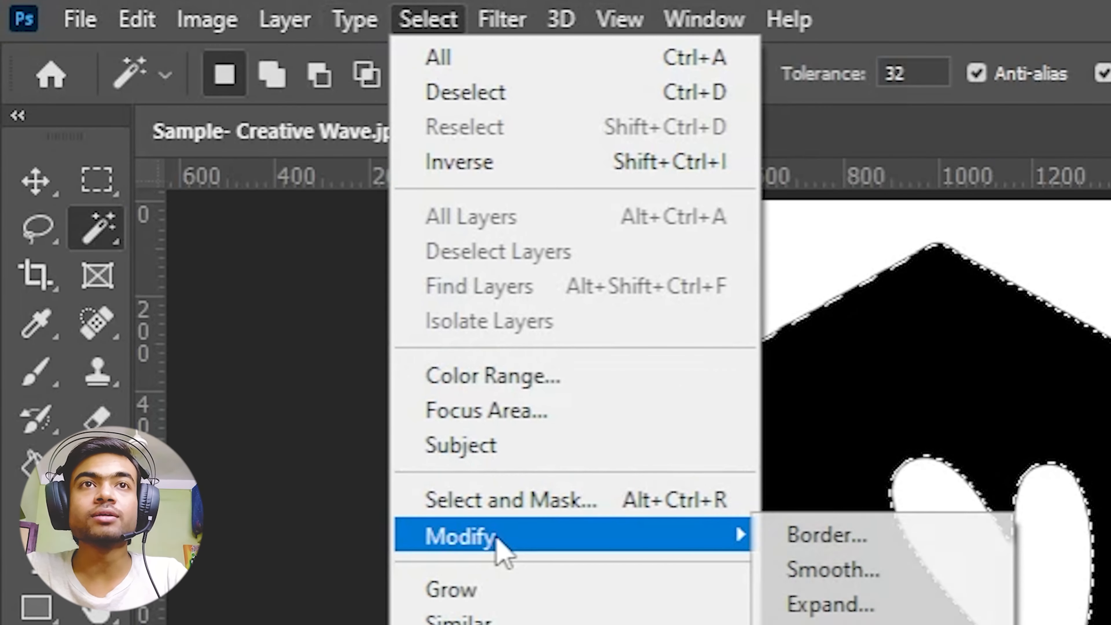
left_click(826, 607)
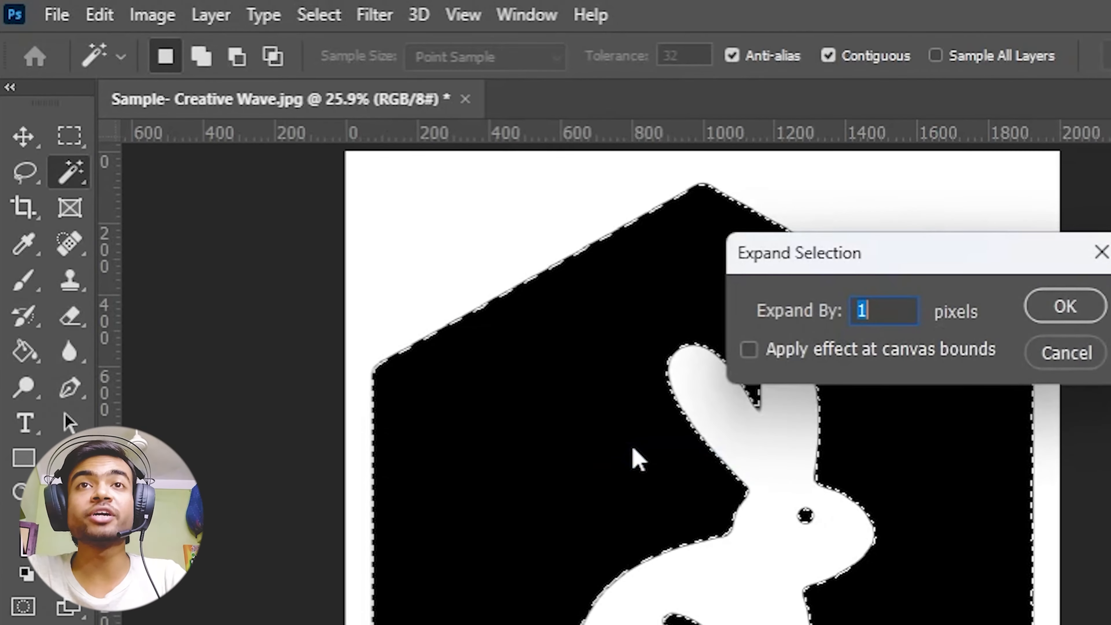
left_click(1064, 306)
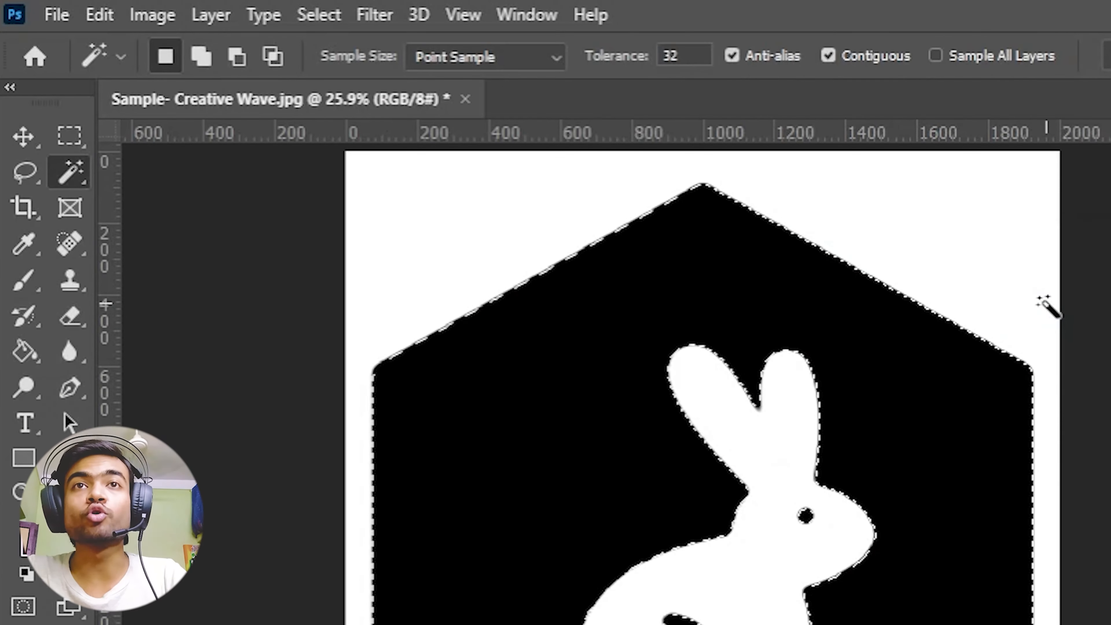